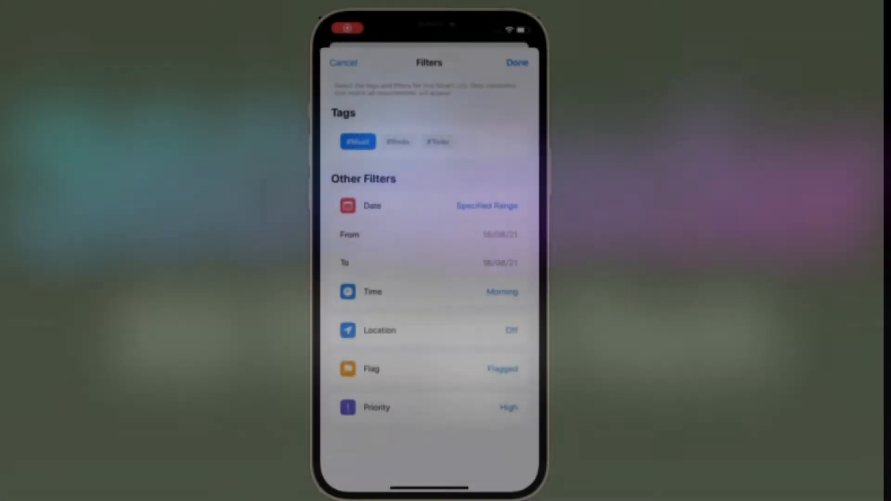
# Filter dates by a relative range of the next 1 year and time by Evening.
pyautogui.click(485, 206)
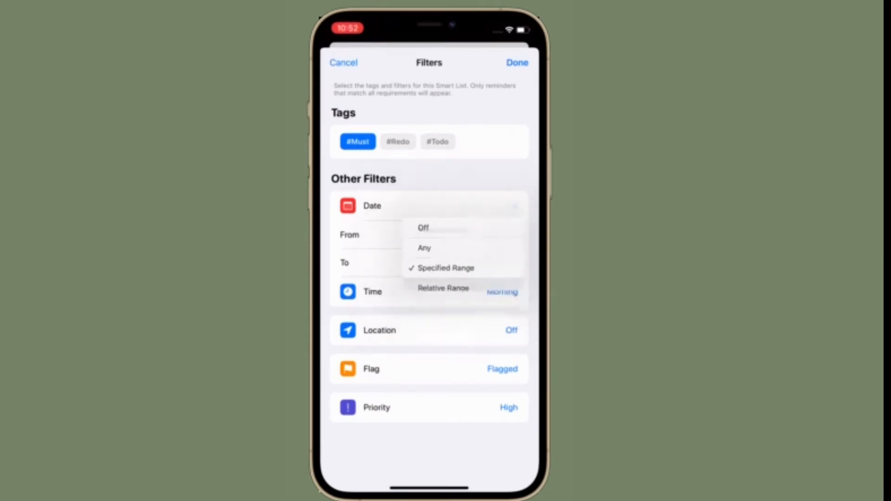
pyautogui.click(444, 288)
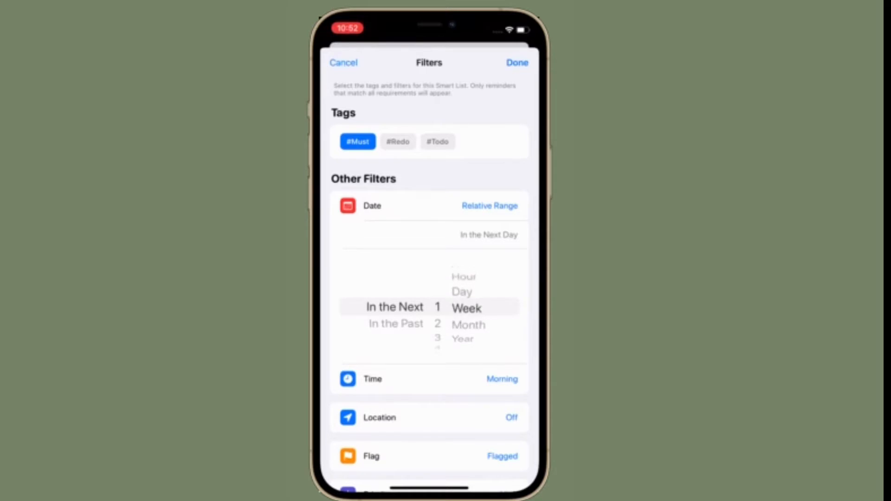
pyautogui.click(489, 206)
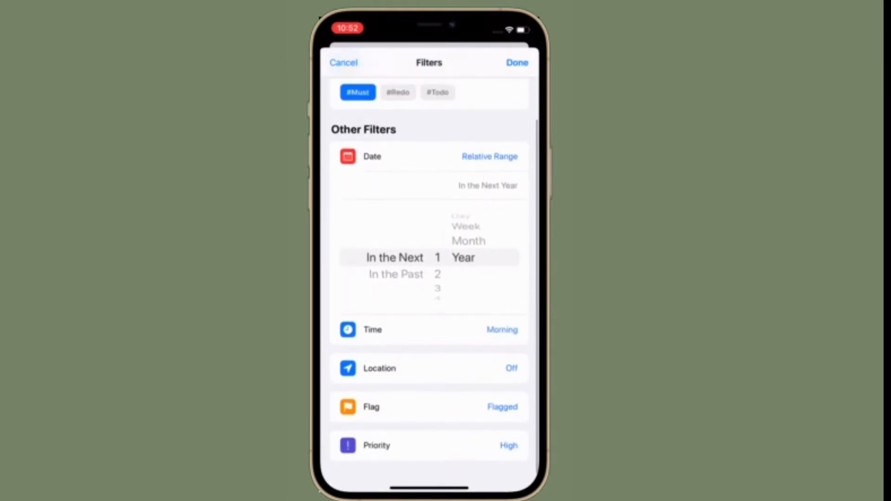
pyautogui.click(502, 329)
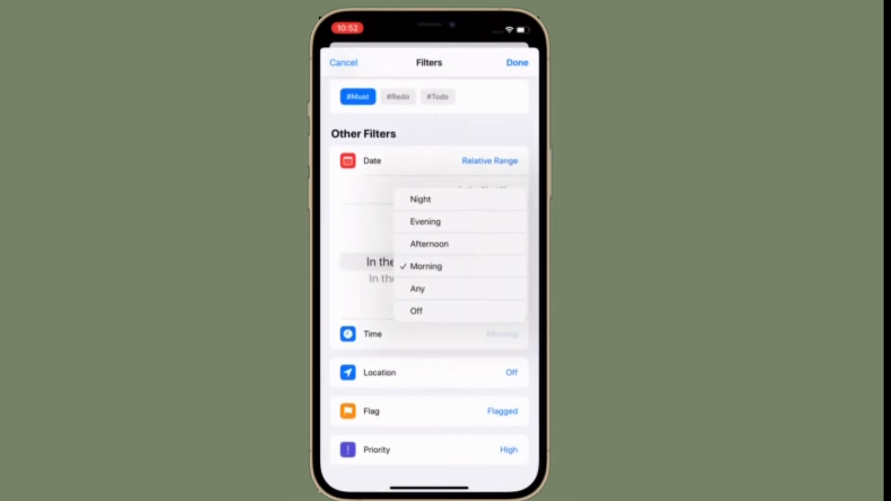
pyautogui.click(425, 222)
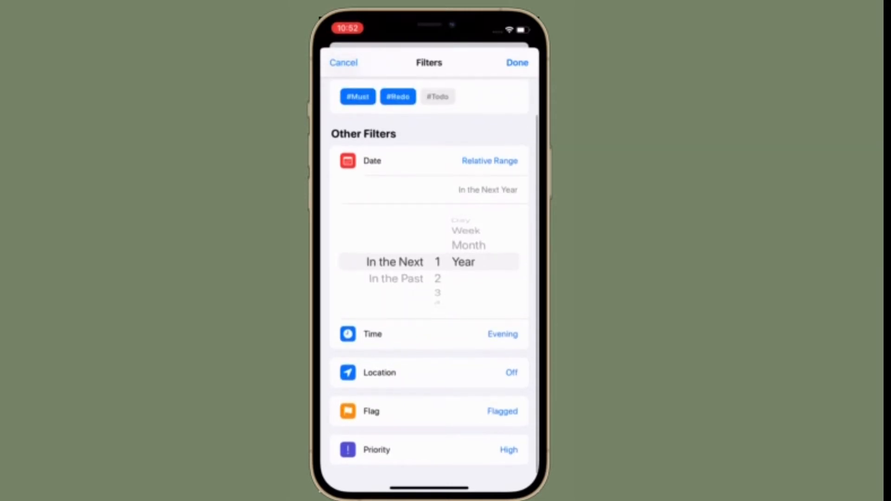
# Include the #Todo tag, set priority to Medium and keep location off.
pyautogui.click(438, 96)
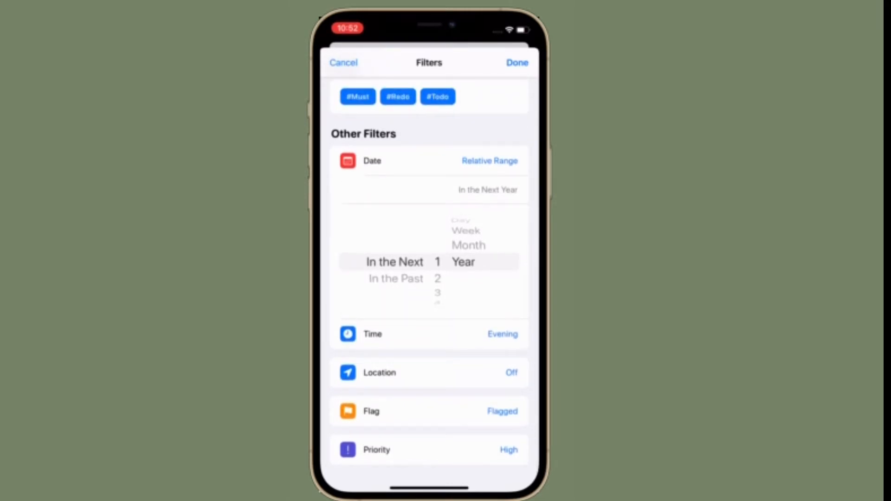
pyautogui.click(501, 411)
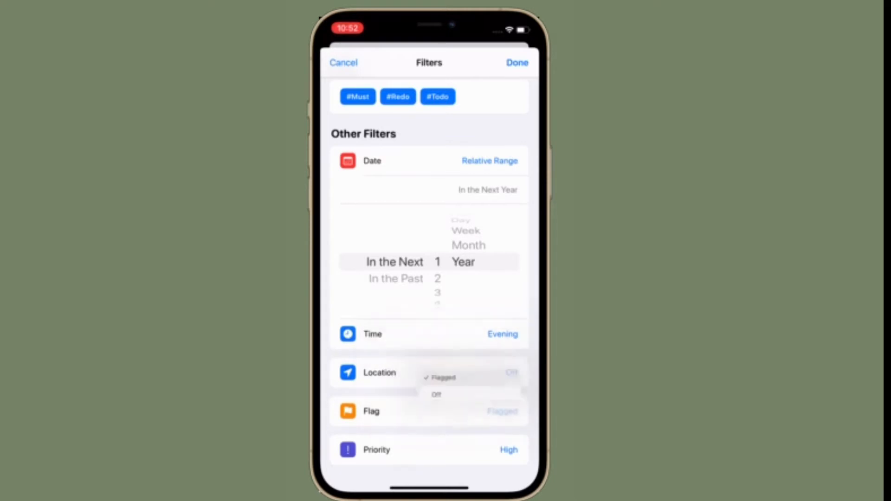
pyautogui.click(508, 450)
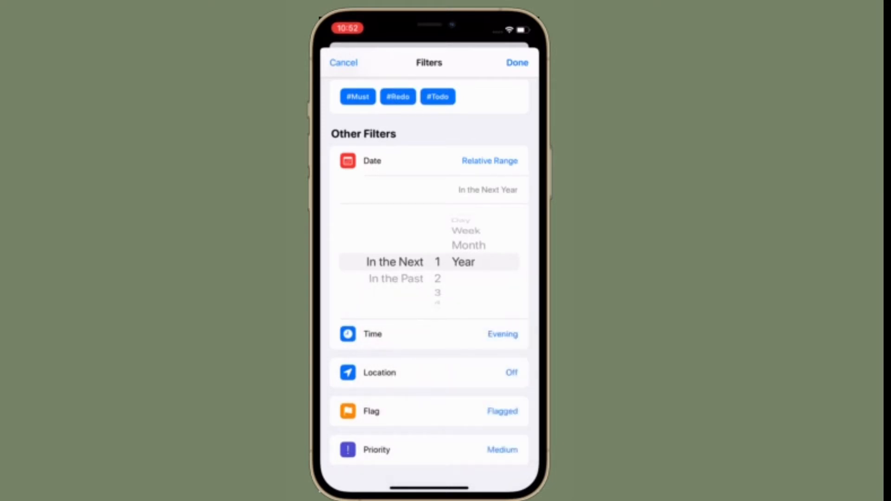
pyautogui.click(502, 333)
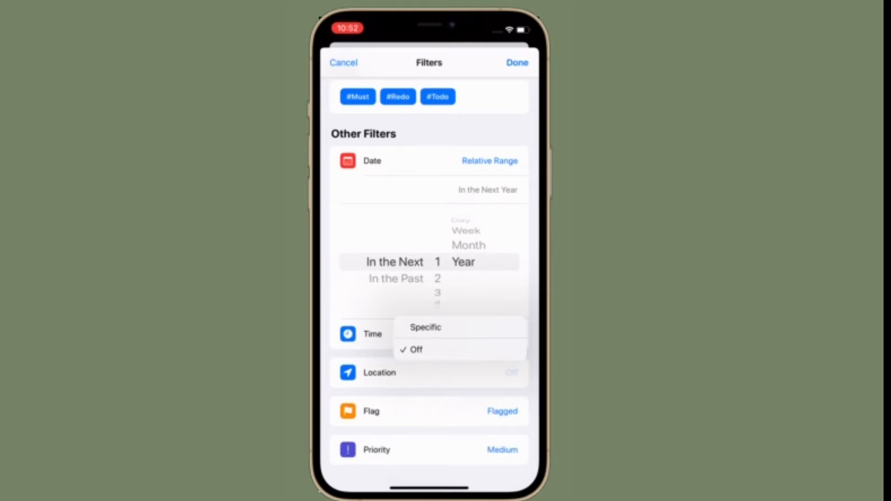
pyautogui.click(425, 327)
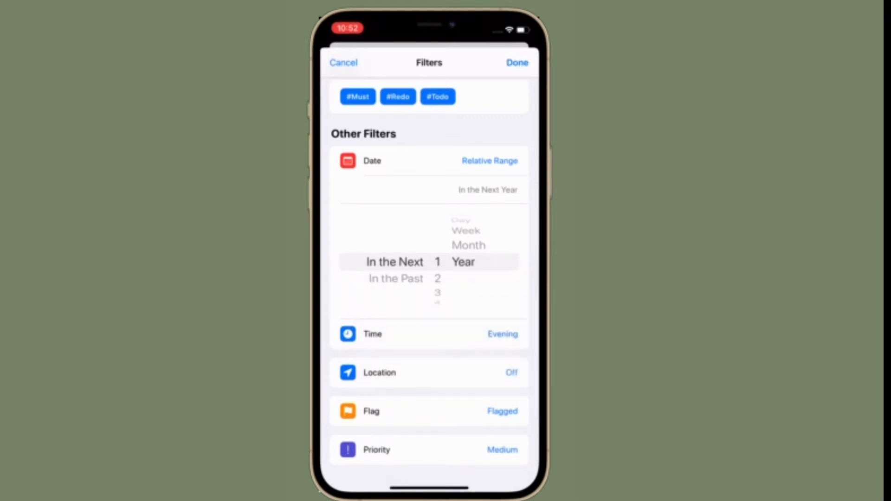
pyautogui.click(489, 161)
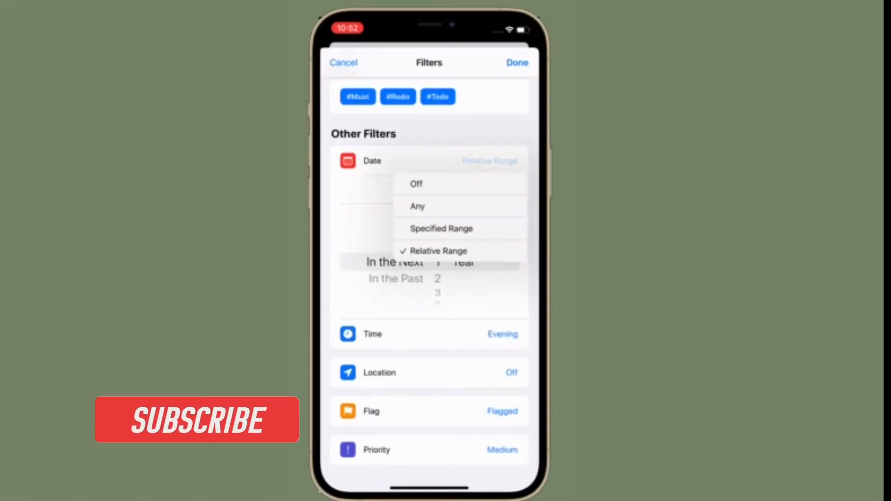
# Change the date filter to Any and leave the location filter off.
pyautogui.click(417, 206)
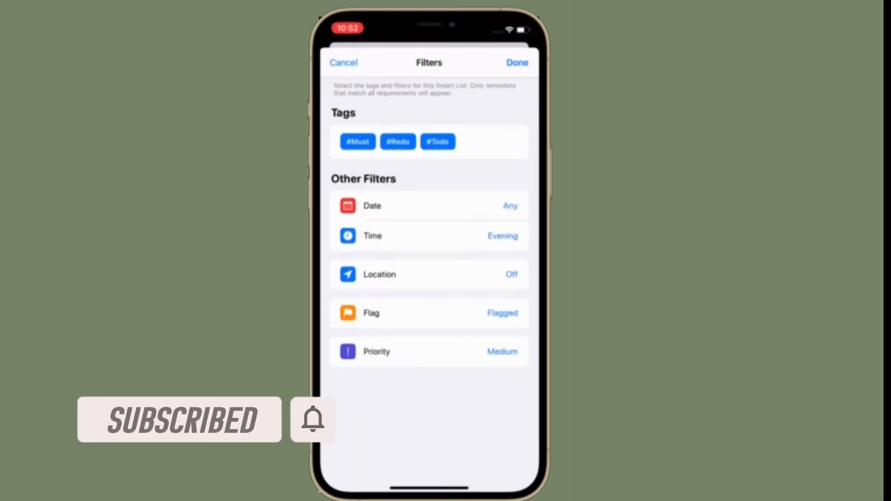
pyautogui.click(502, 236)
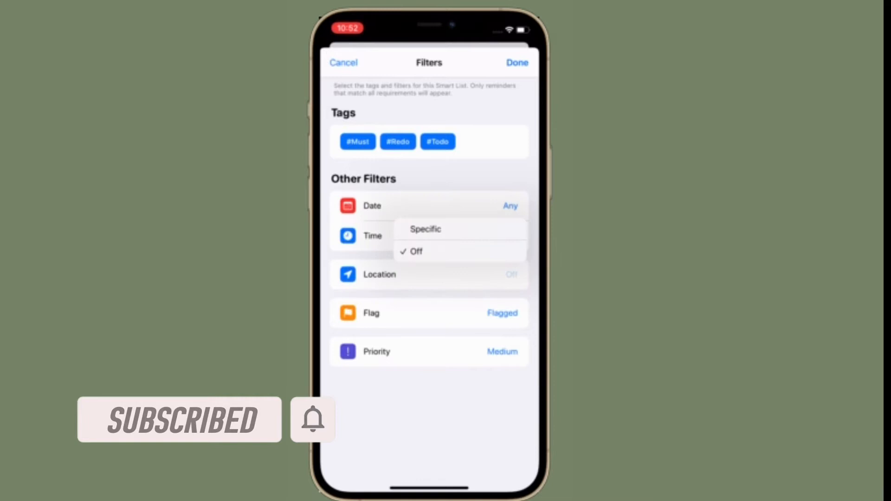
pyautogui.click(425, 229)
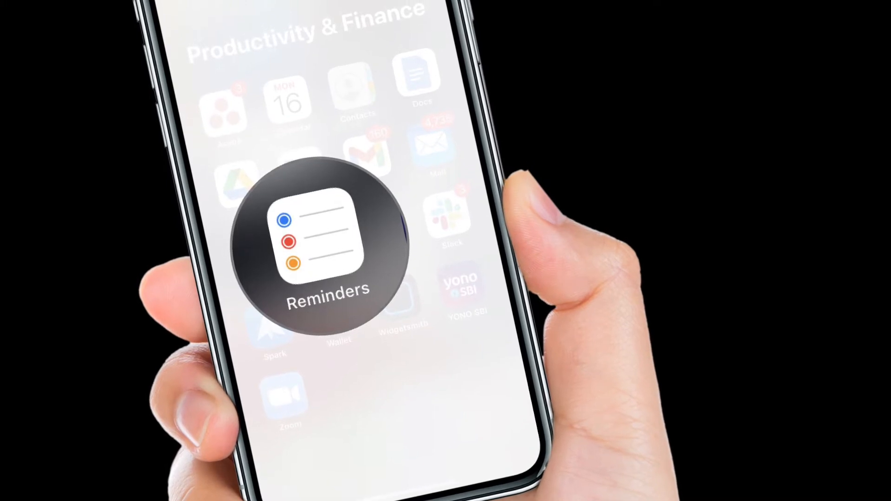
# Launch Reminders from the home screen and start a new list.
pyautogui.click(326, 244)
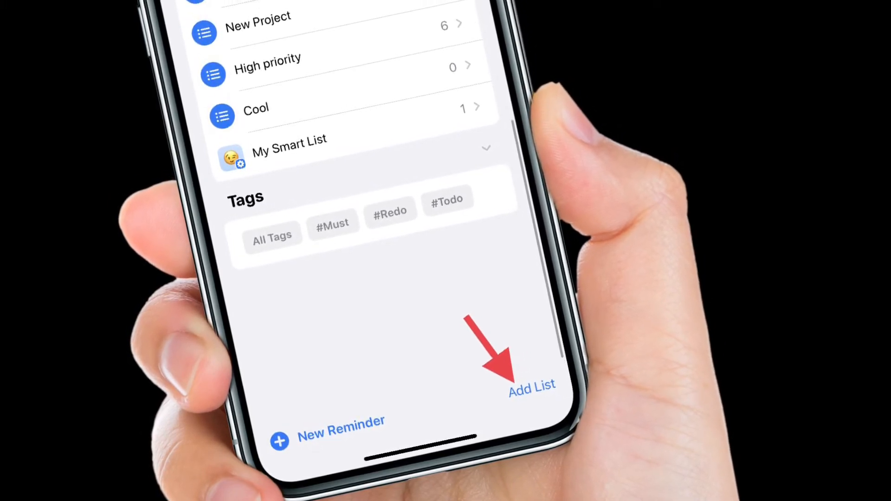
pyautogui.click(531, 384)
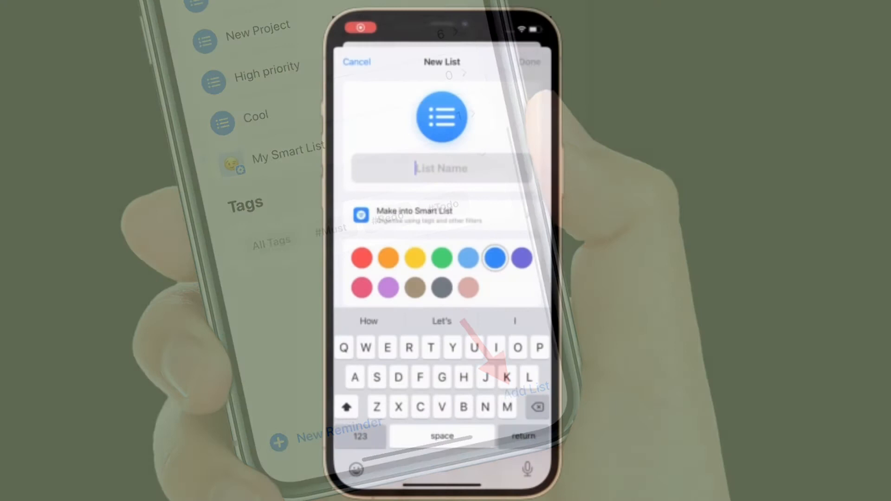
# Name the new list 'Smart List' and colour it red after trying yellow.
pyautogui.write('c')
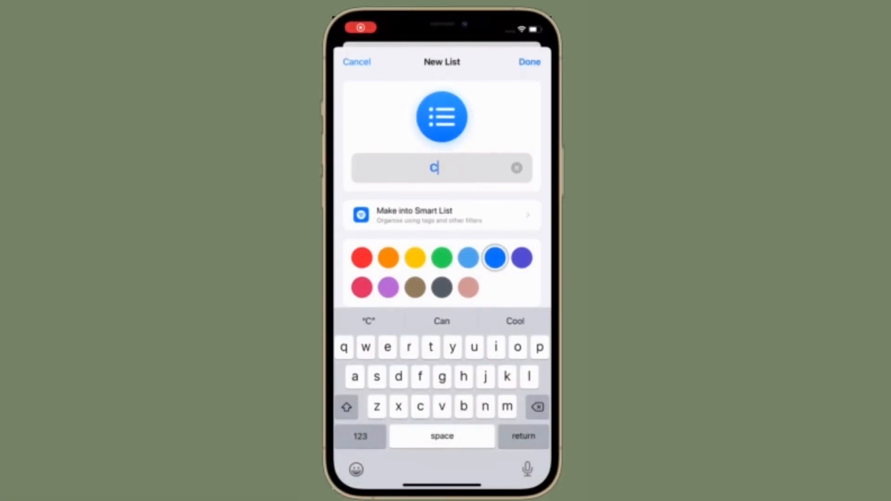
pyautogui.click(506, 376)
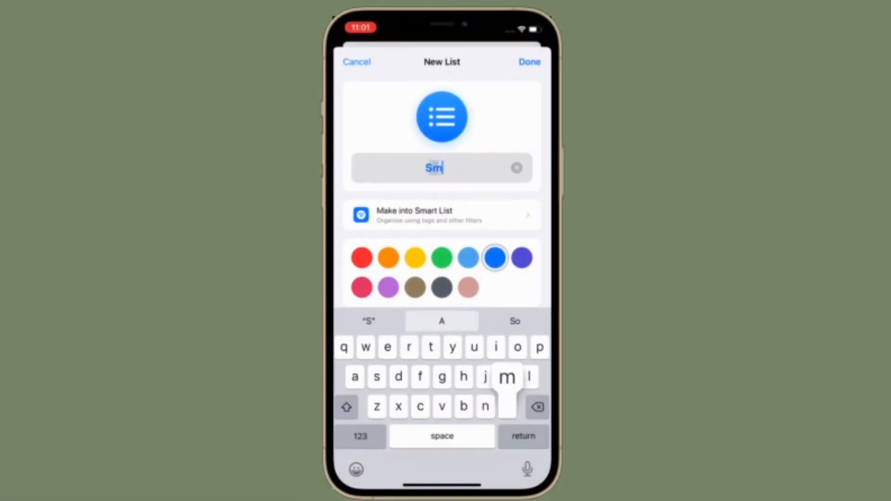
pyautogui.write('art')
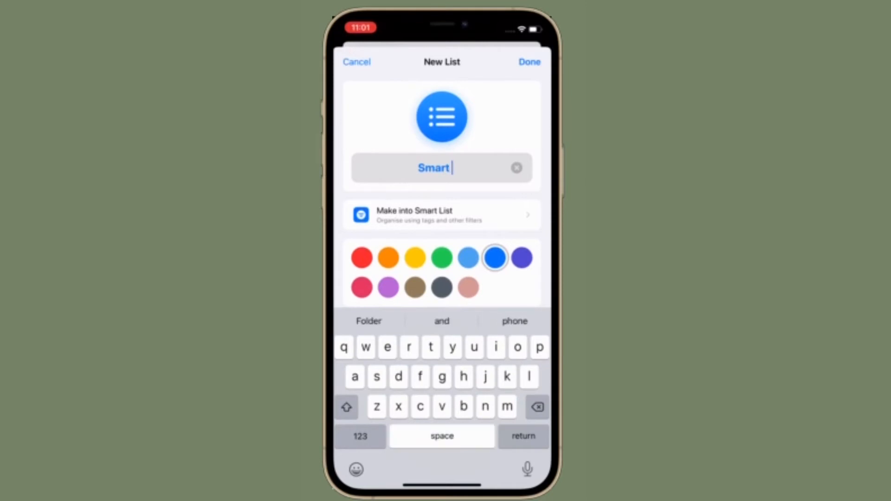
pyautogui.write('Lis')
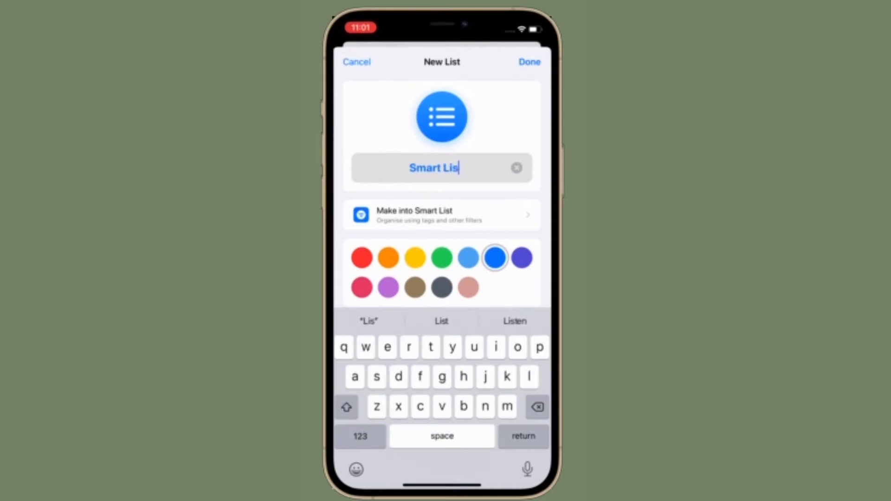
pyautogui.click(415, 257)
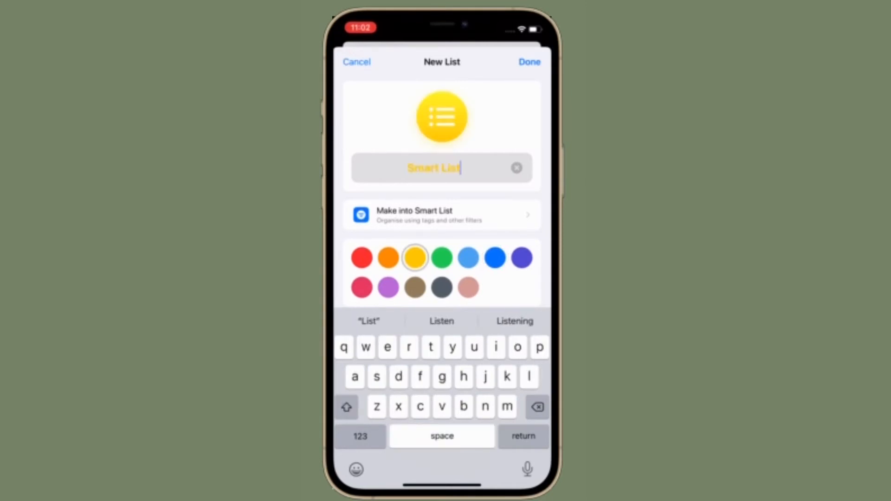
pyautogui.click(361, 258)
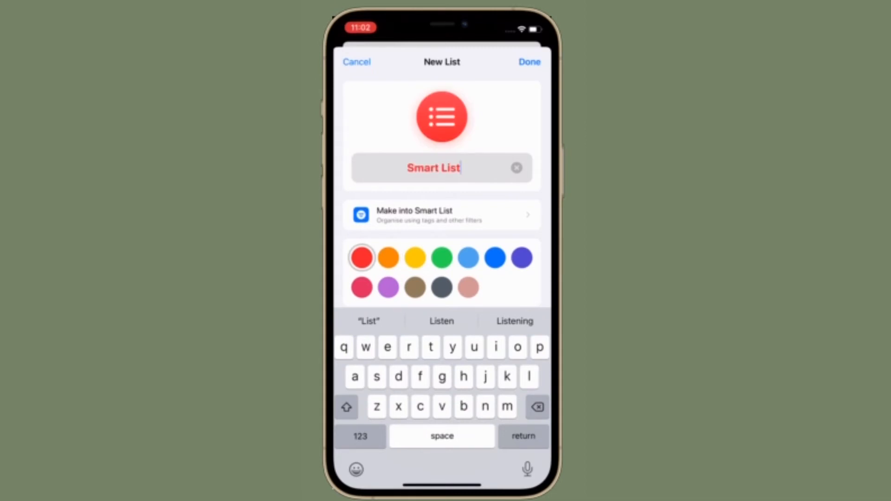
# Browse the icon grid and convert the list into a smart list.
pyautogui.click(442, 118)
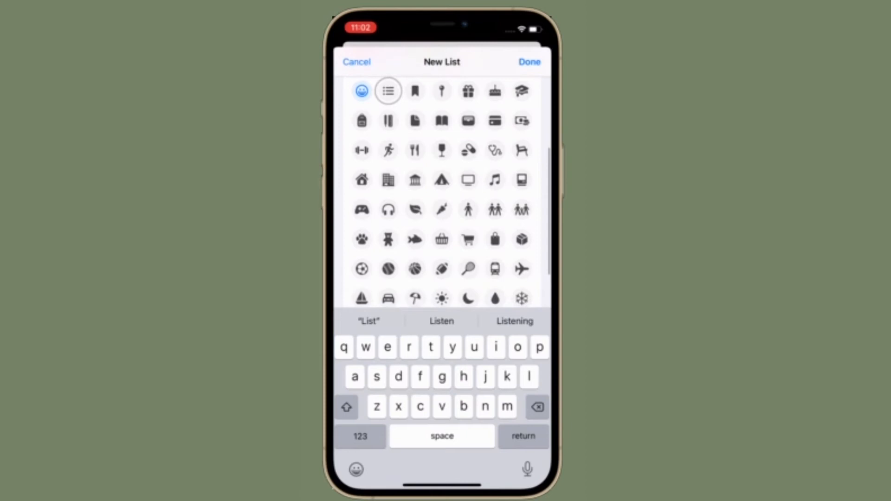
pyautogui.click(361, 91)
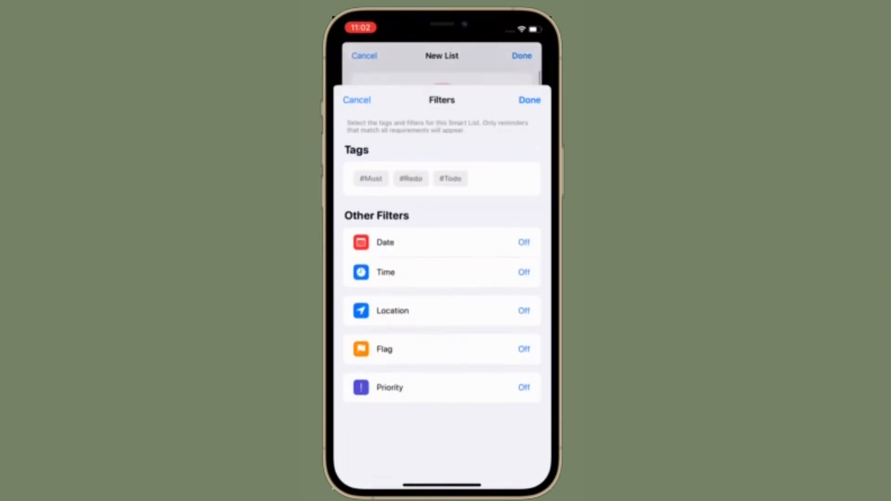
# Add the #Must tag to the smart list filters.
pyautogui.click(371, 178)
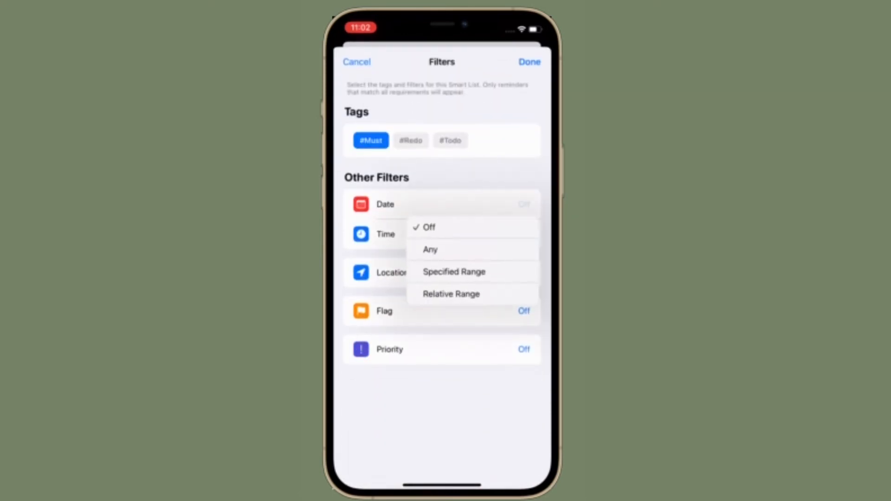
pyautogui.click(430, 249)
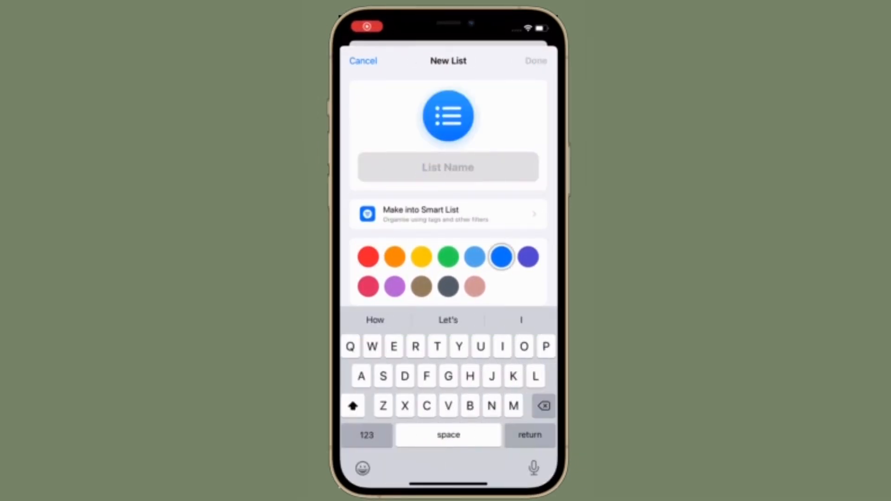
# Name the new list 'Smart List' and colour it yellow.
pyautogui.write('C')
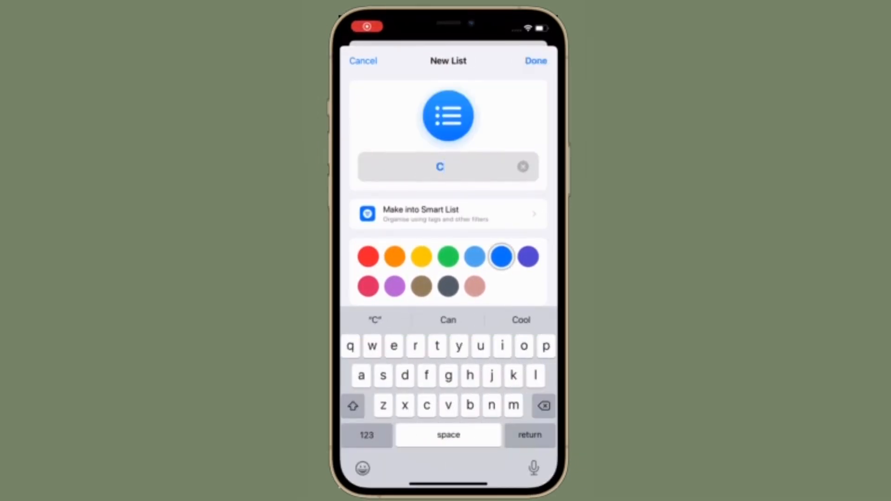
pyautogui.write('mart')
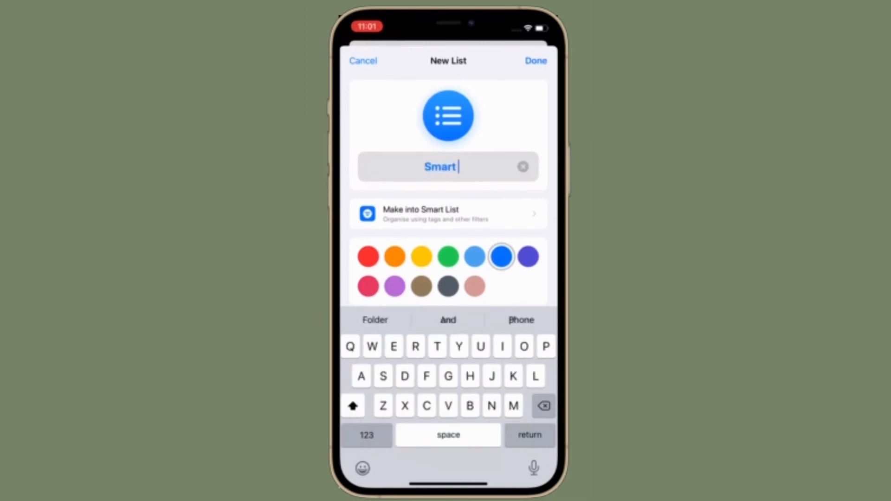
pyautogui.write('List')
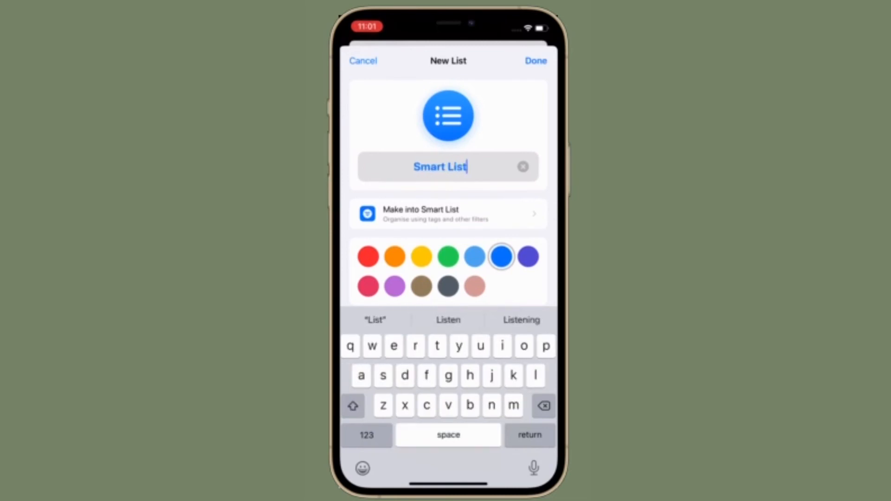
pyautogui.click(421, 256)
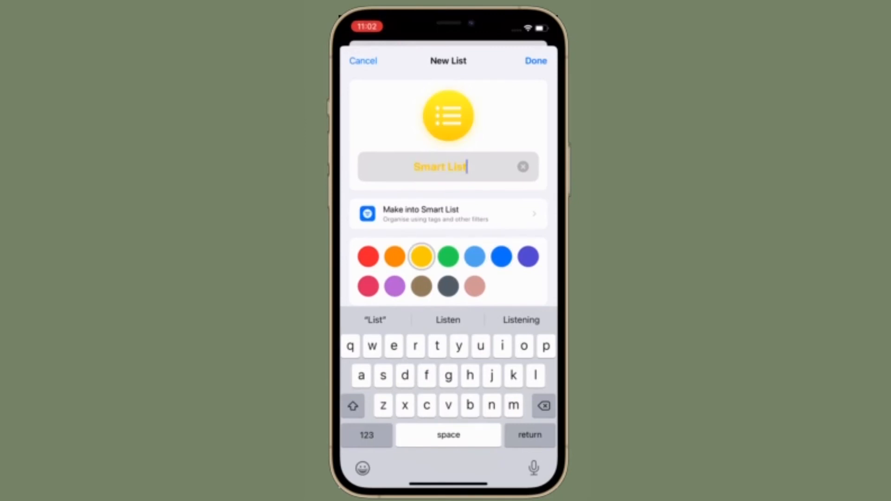